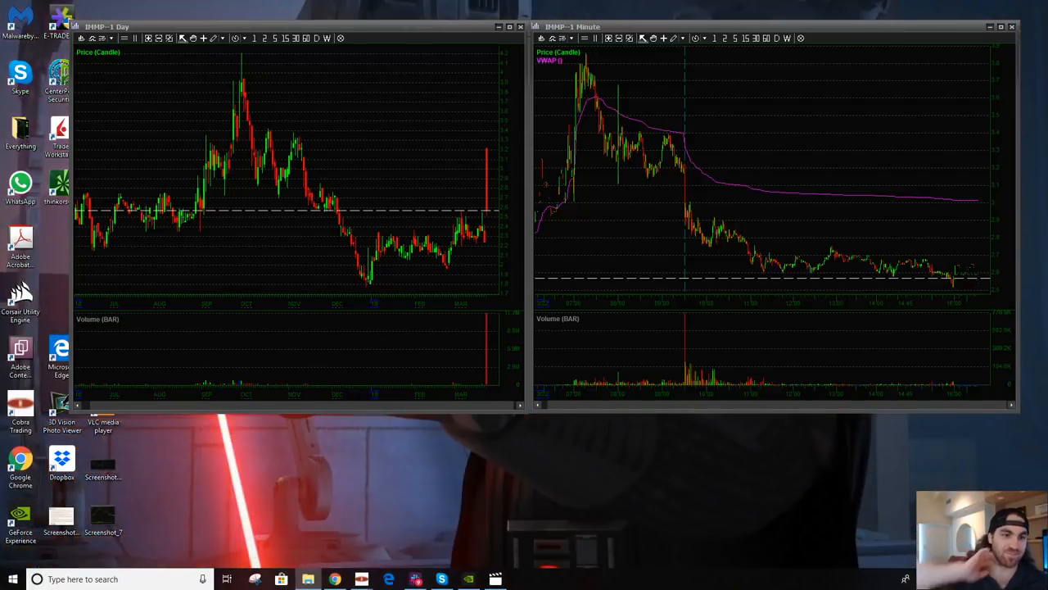
mouse_move(713, 177)
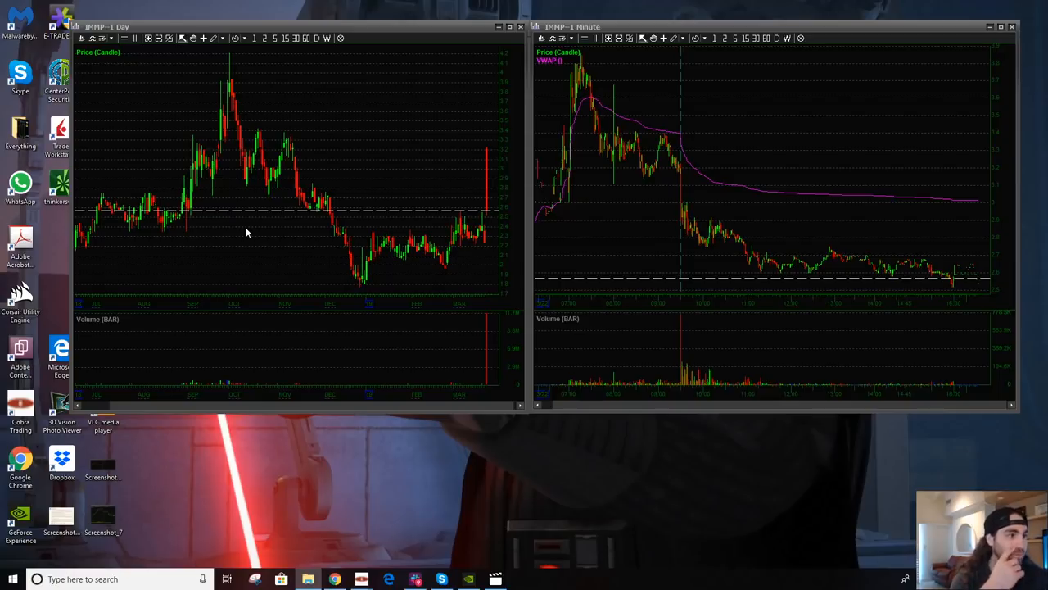
mouse_move(586, 171)
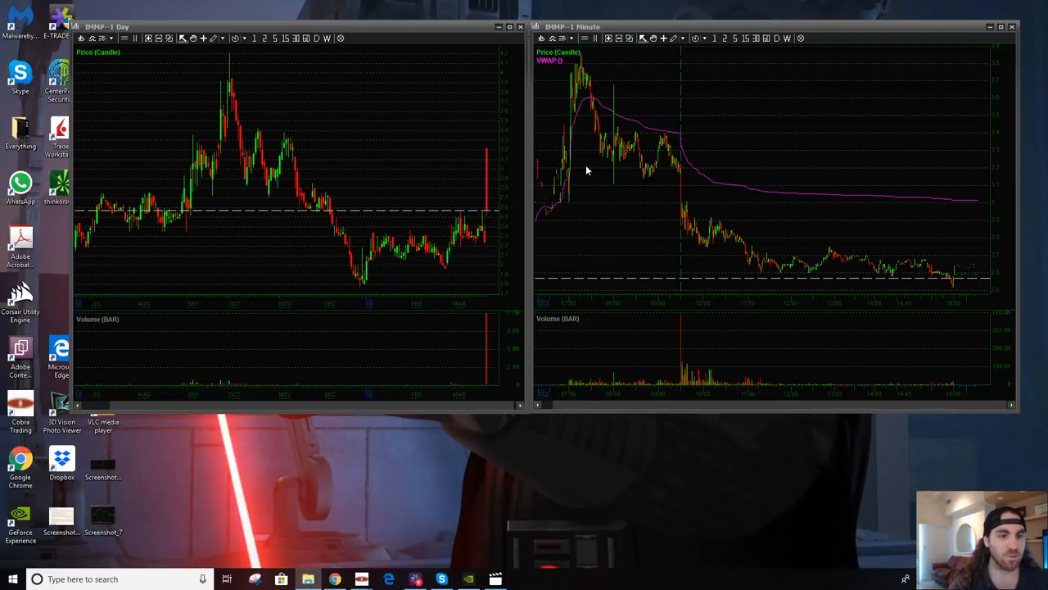
mouse_move(645, 172)
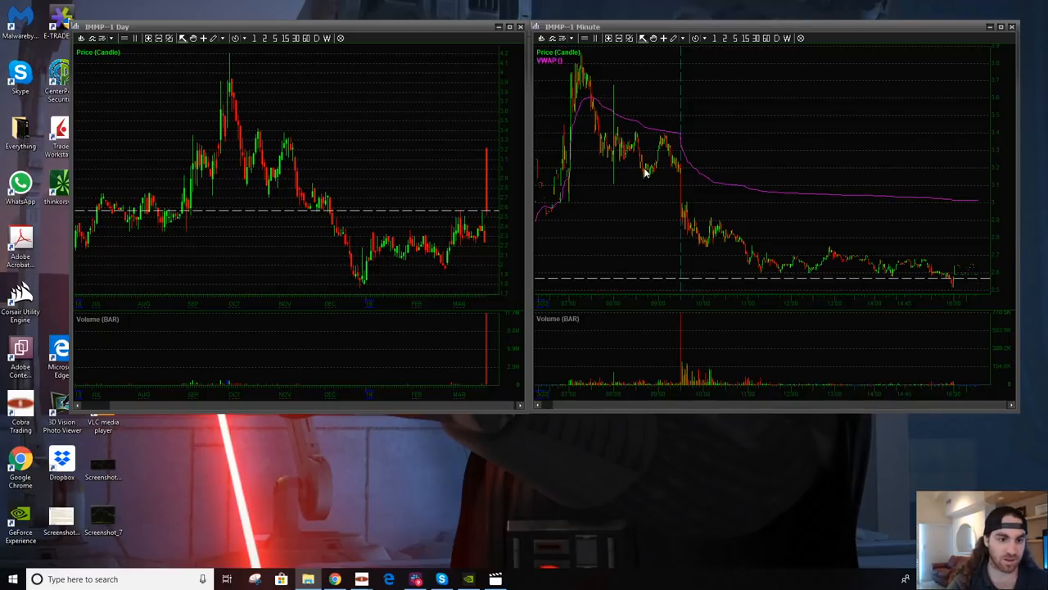
mouse_move(174, 429)
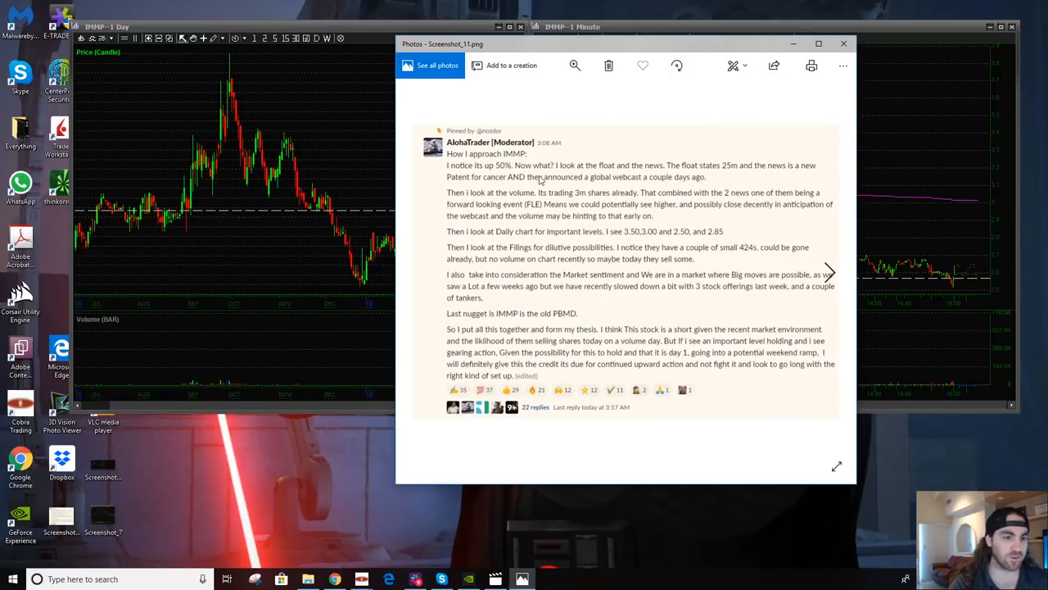
mouse_move(563, 180)
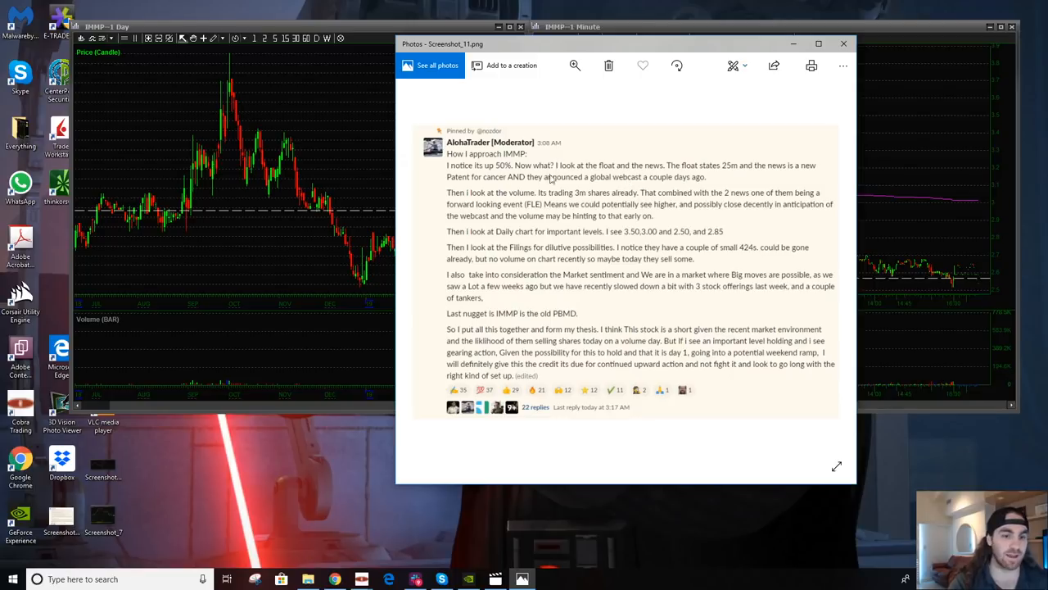
mouse_move(691, 176)
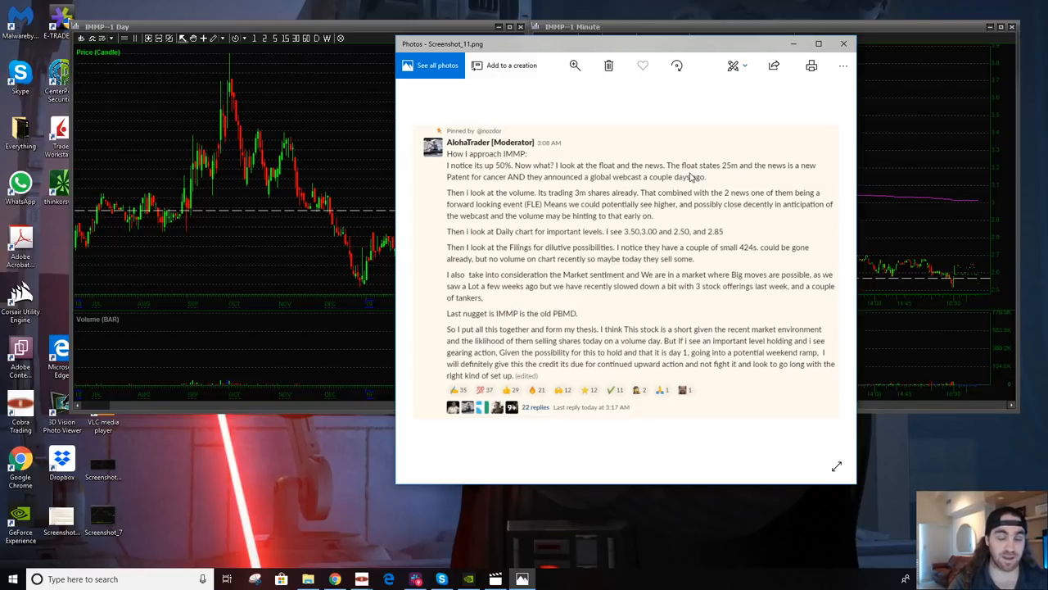
mouse_move(485, 189)
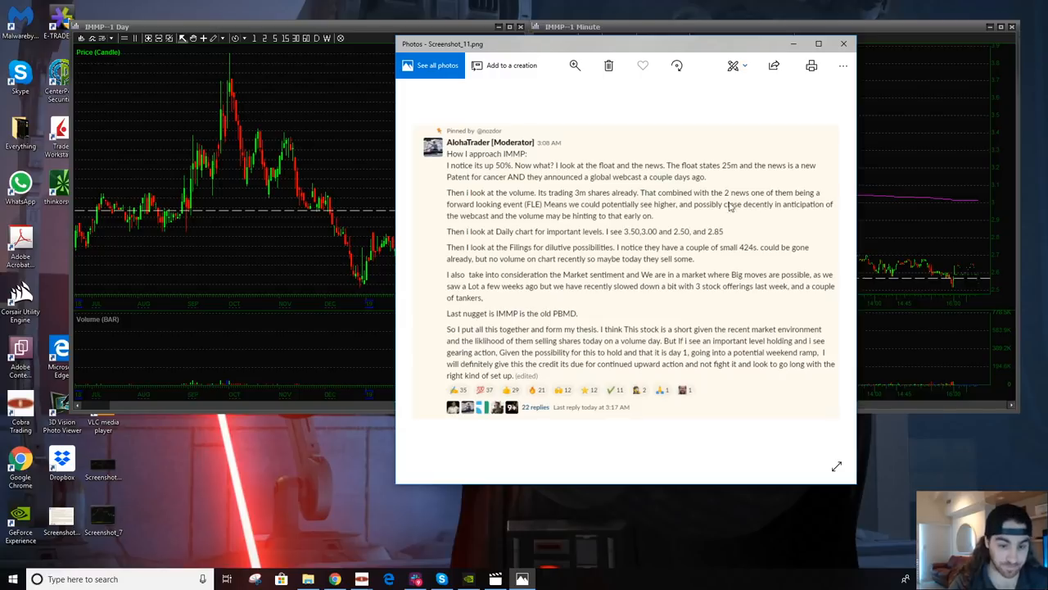
mouse_move(551, 246)
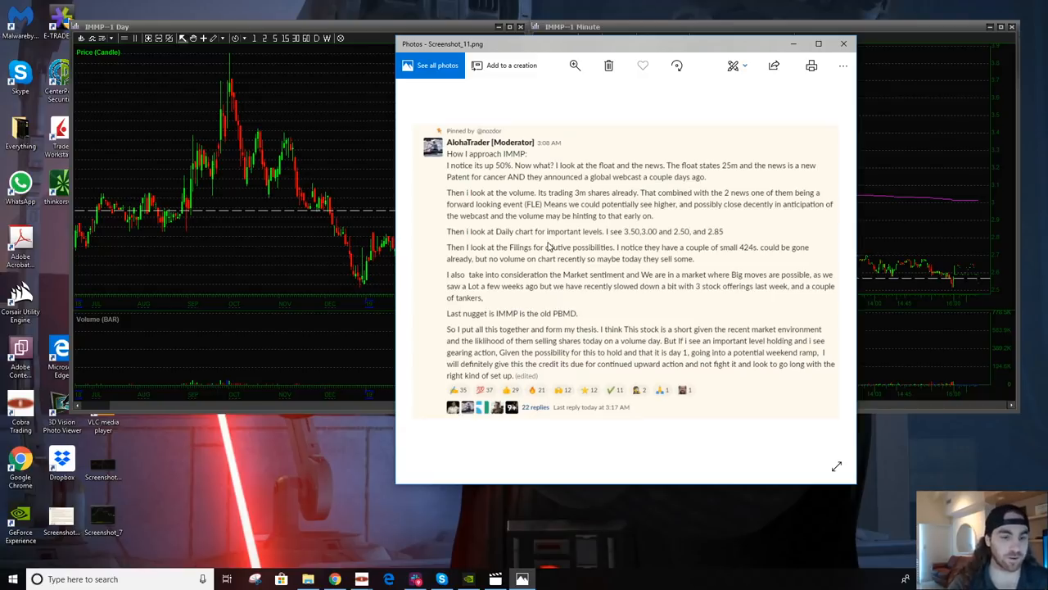
mouse_move(800, 195)
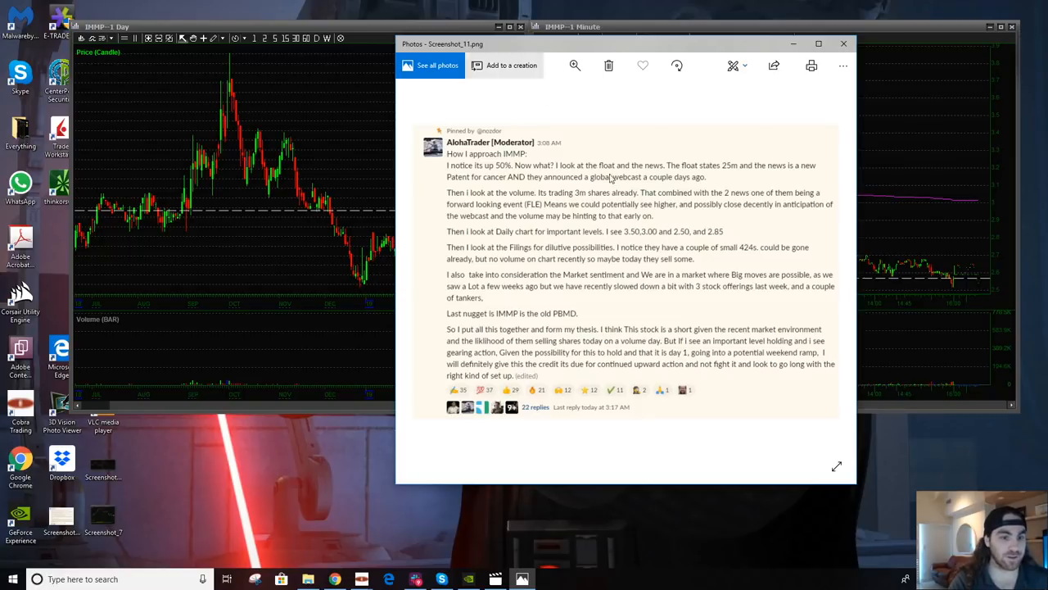
mouse_move(655, 239)
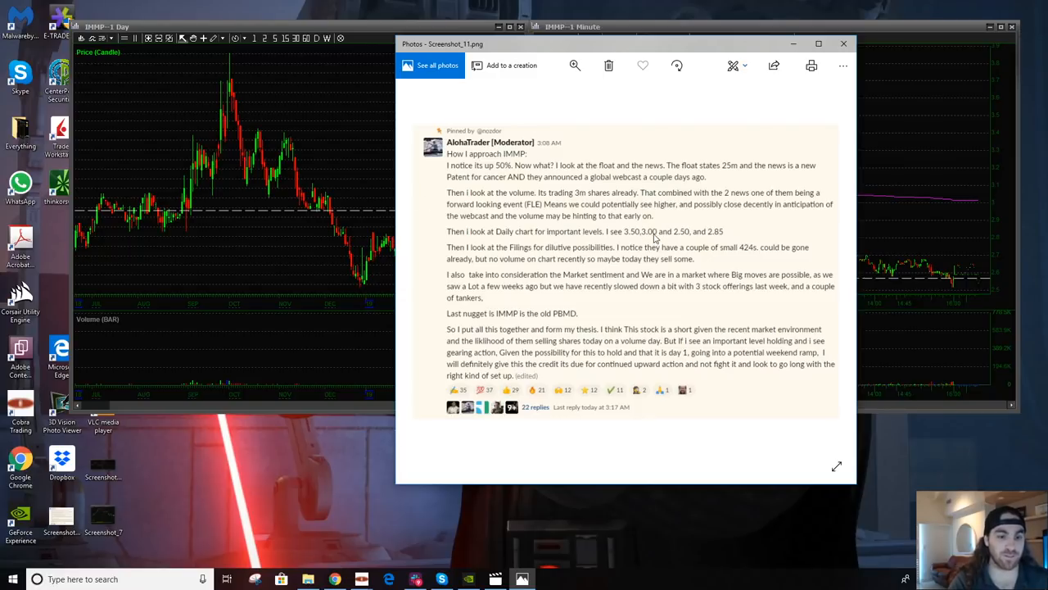
mouse_move(557, 210)
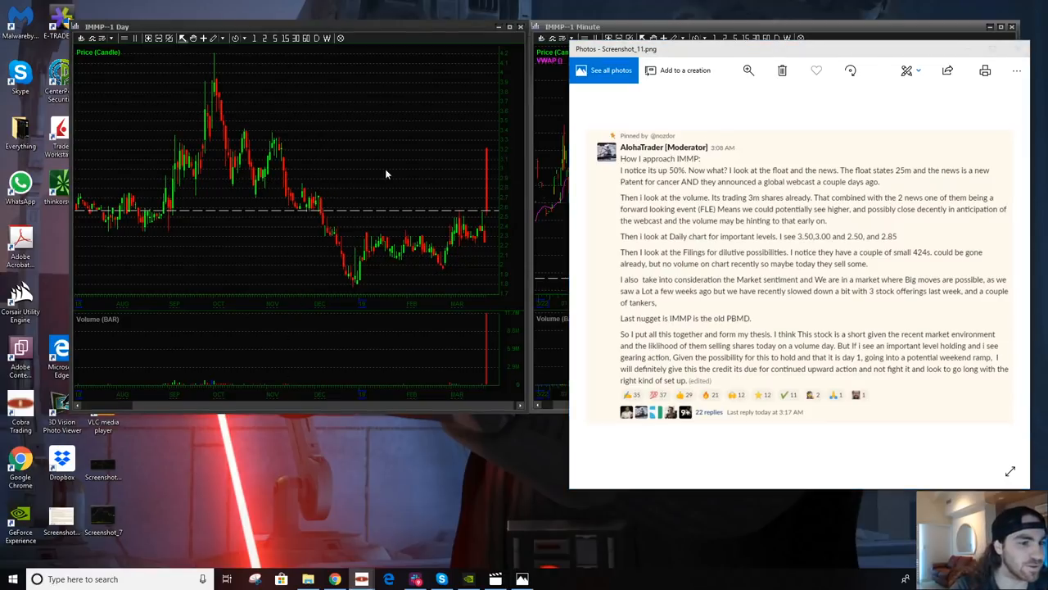
mouse_move(495, 167)
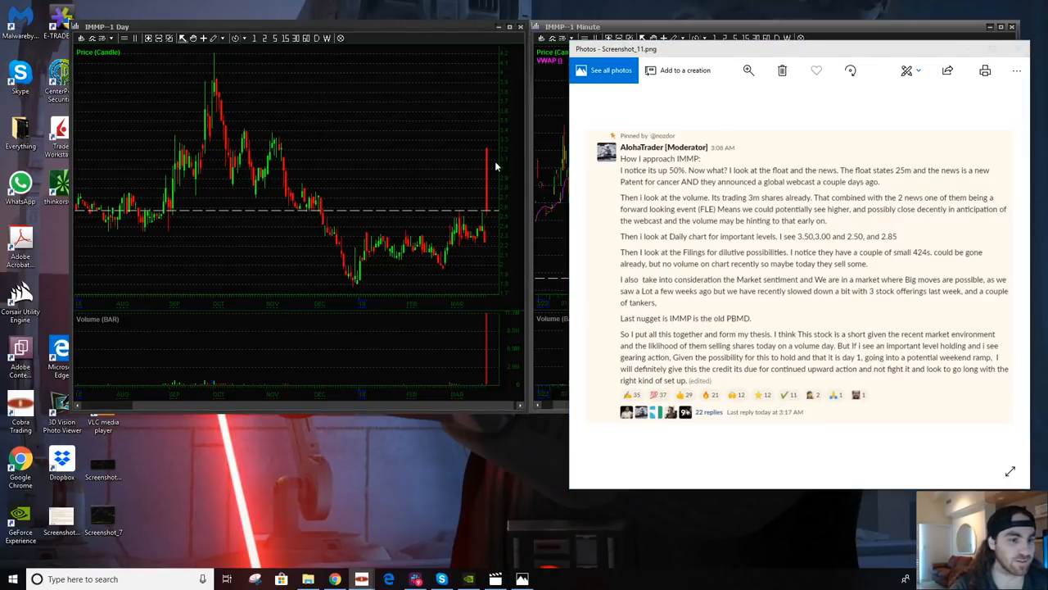
mouse_move(461, 221)
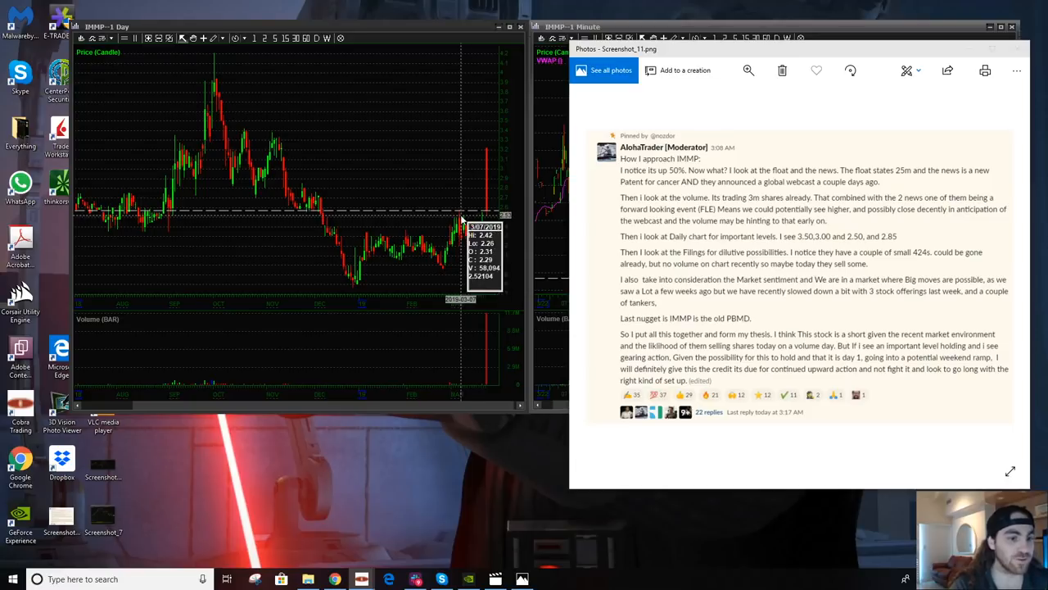
mouse_move(449, 222)
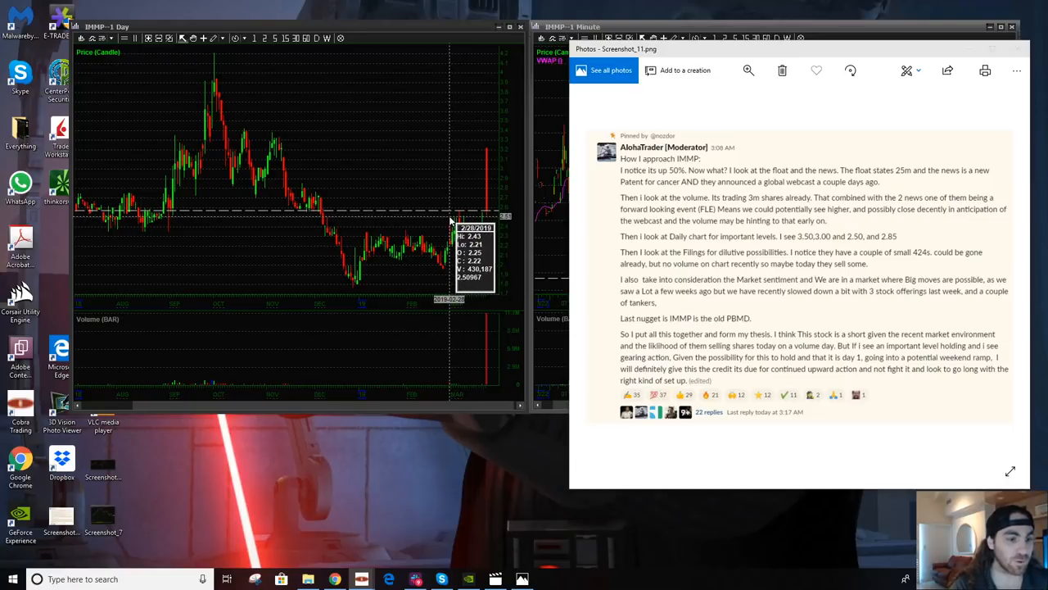
mouse_move(338, 187)
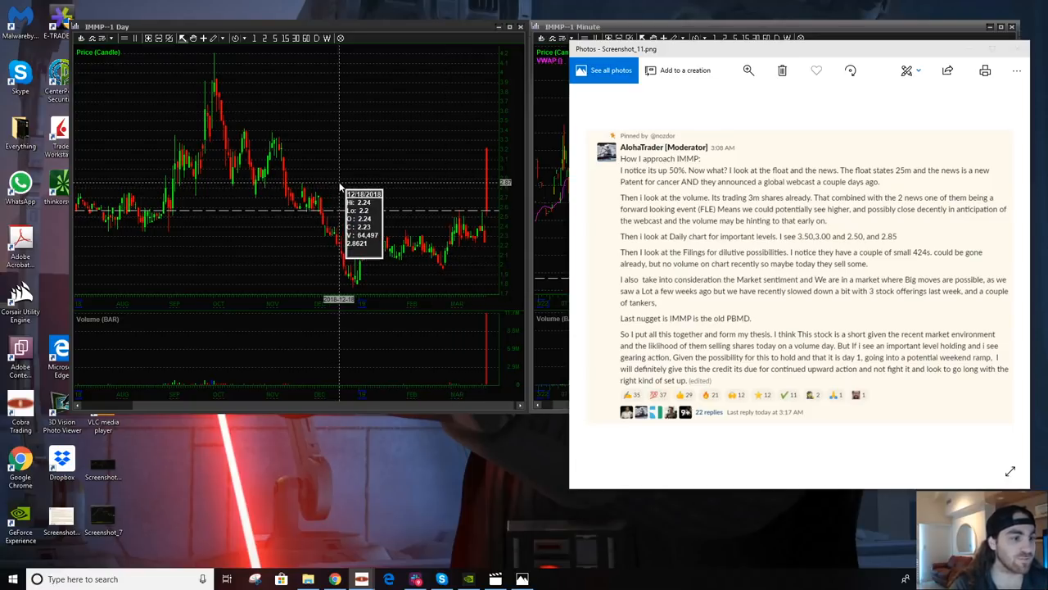
mouse_move(205, 193)
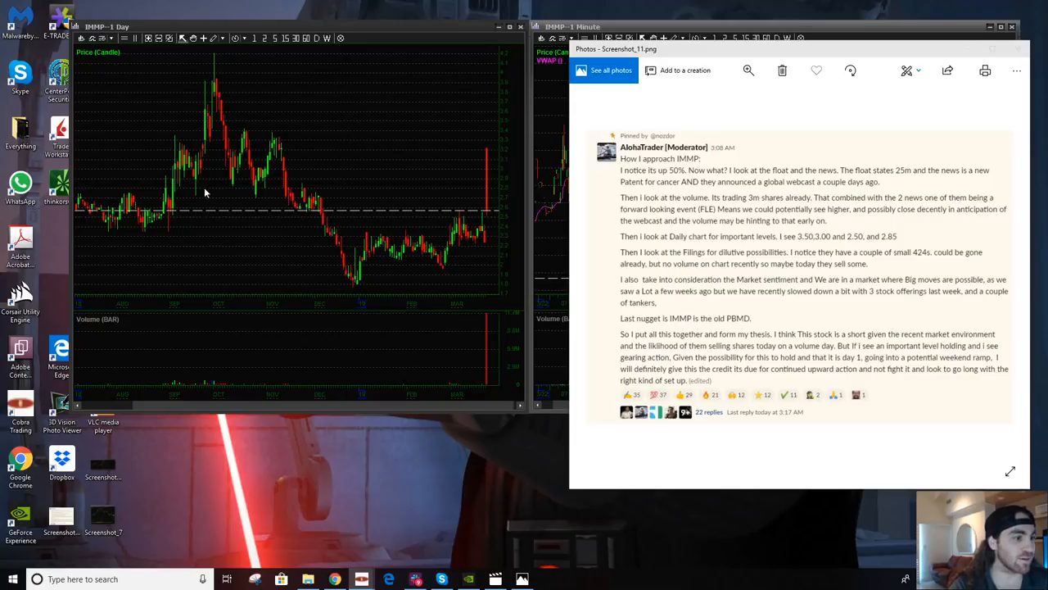
mouse_move(275, 195)
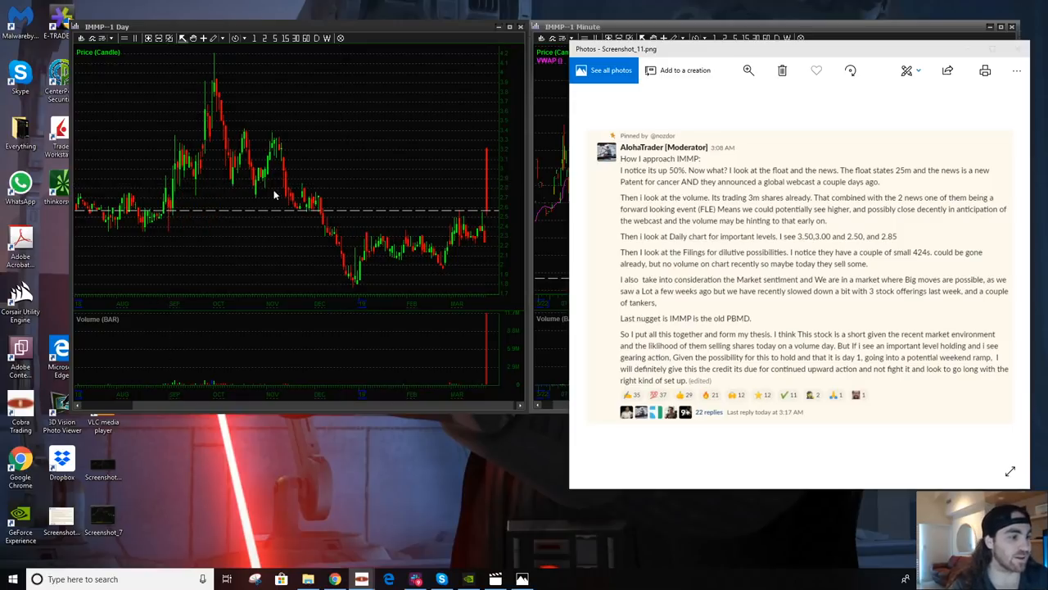
mouse_move(319, 193)
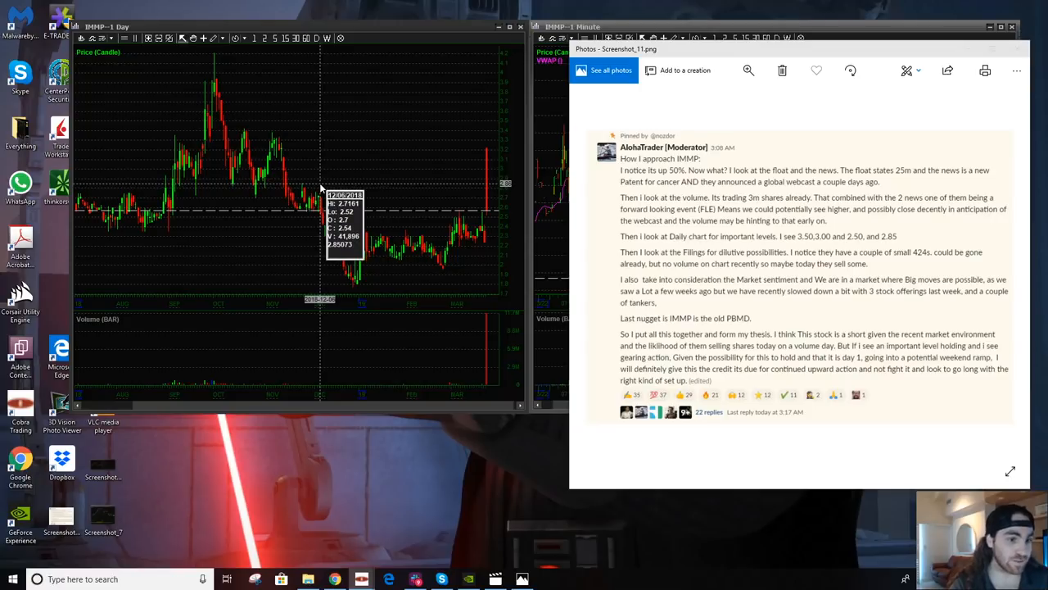
mouse_move(321, 188)
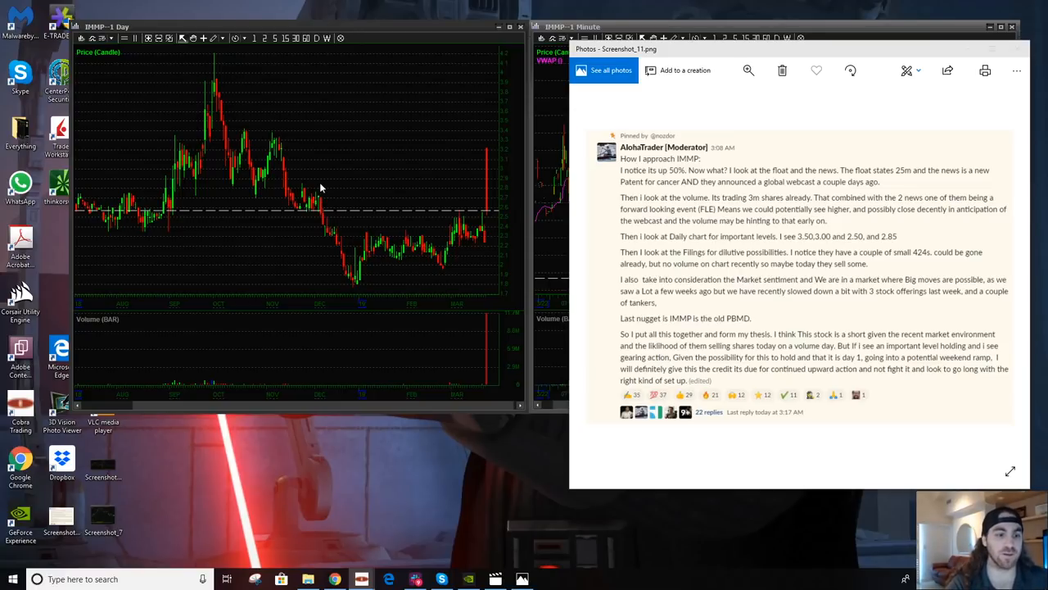
mouse_move(443, 170)
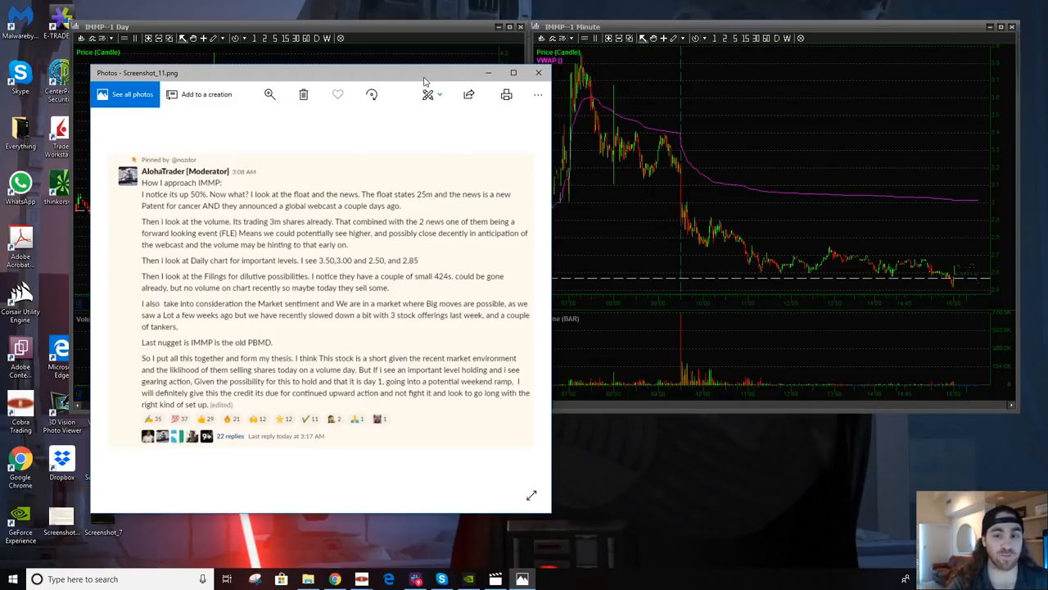
mouse_move(412, 79)
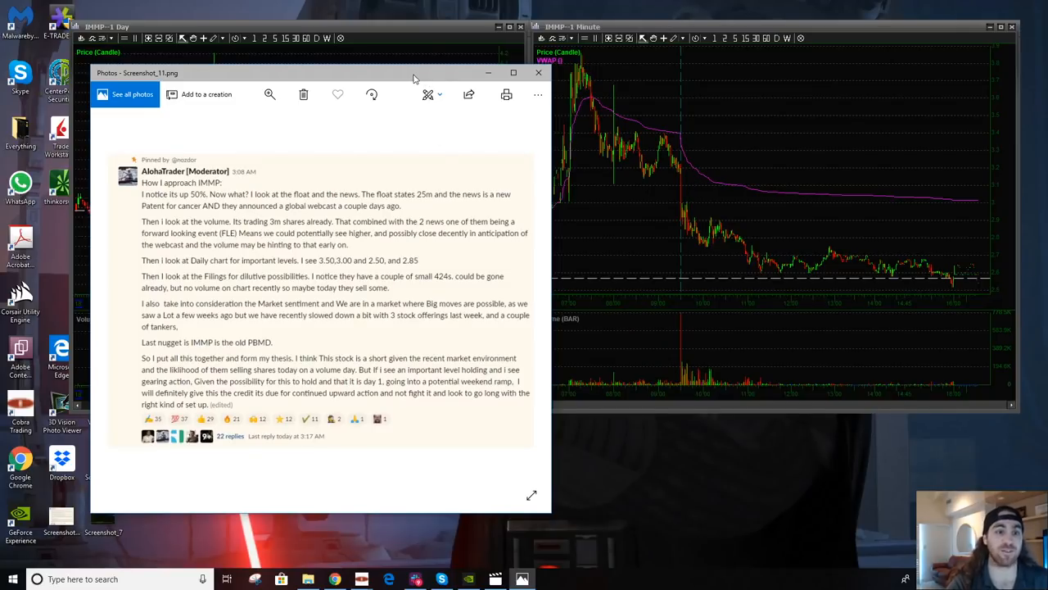
mouse_move(632, 62)
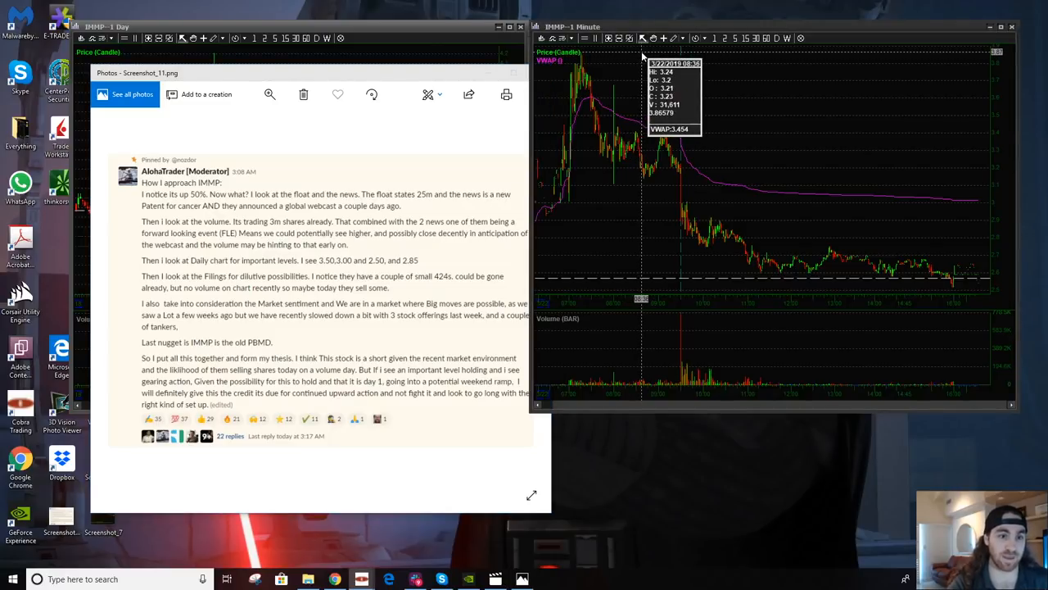
mouse_move(604, 55)
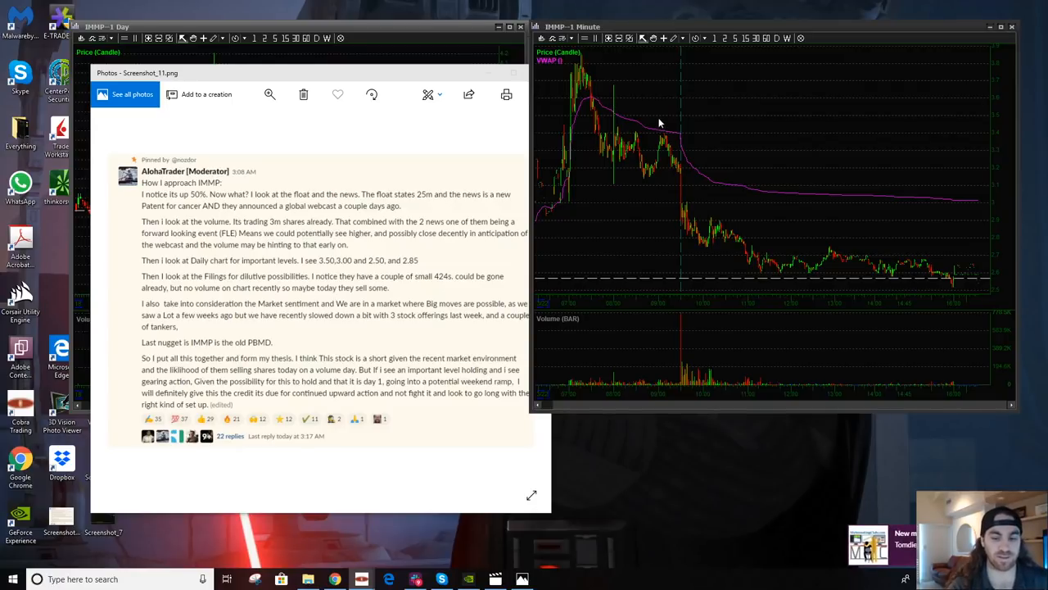
mouse_move(698, 243)
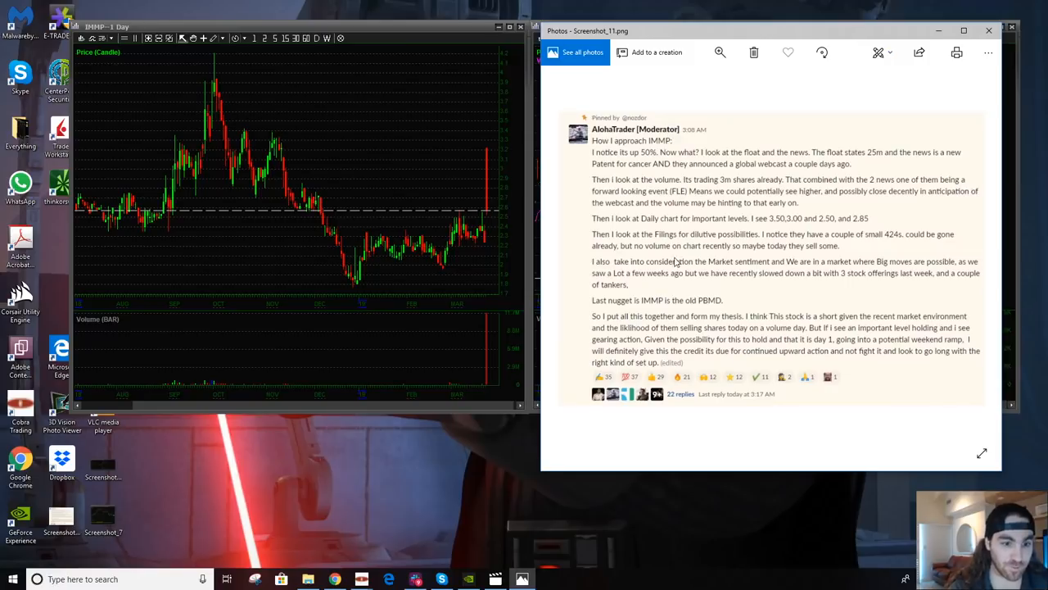
mouse_move(701, 252)
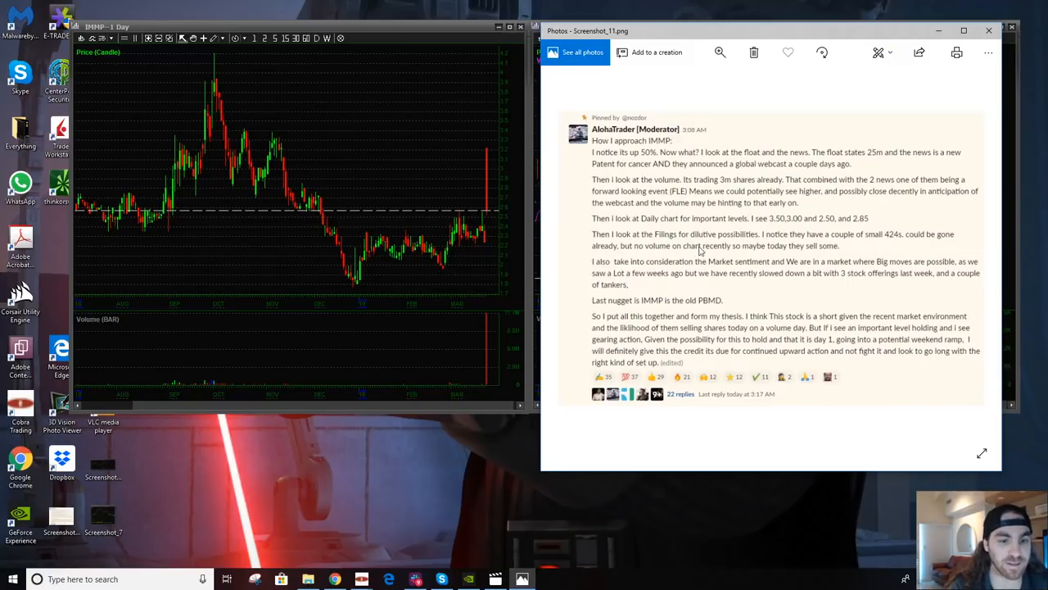
mouse_move(812, 267)
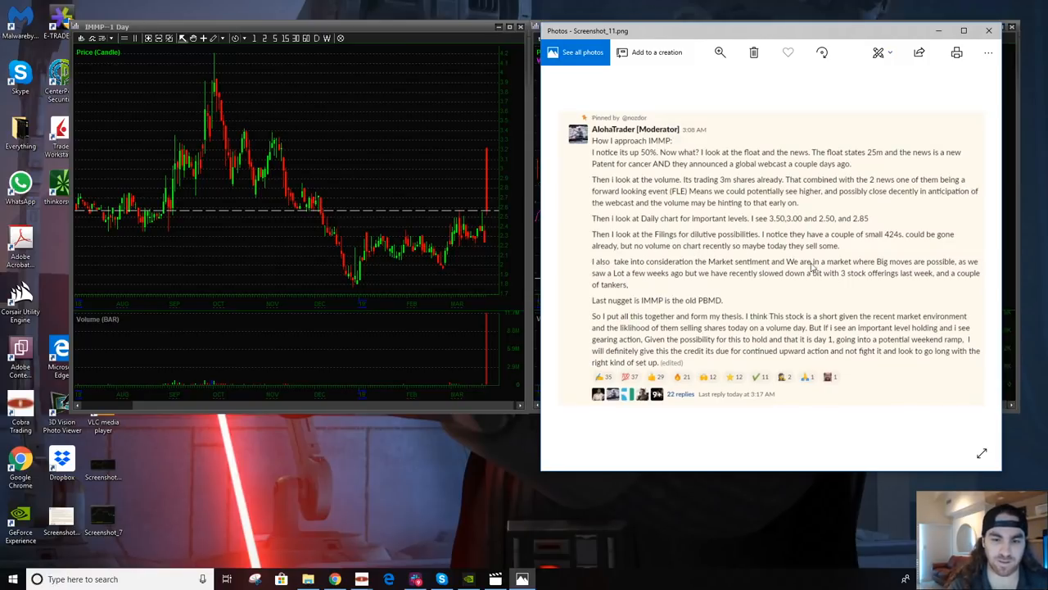
mouse_move(885, 238)
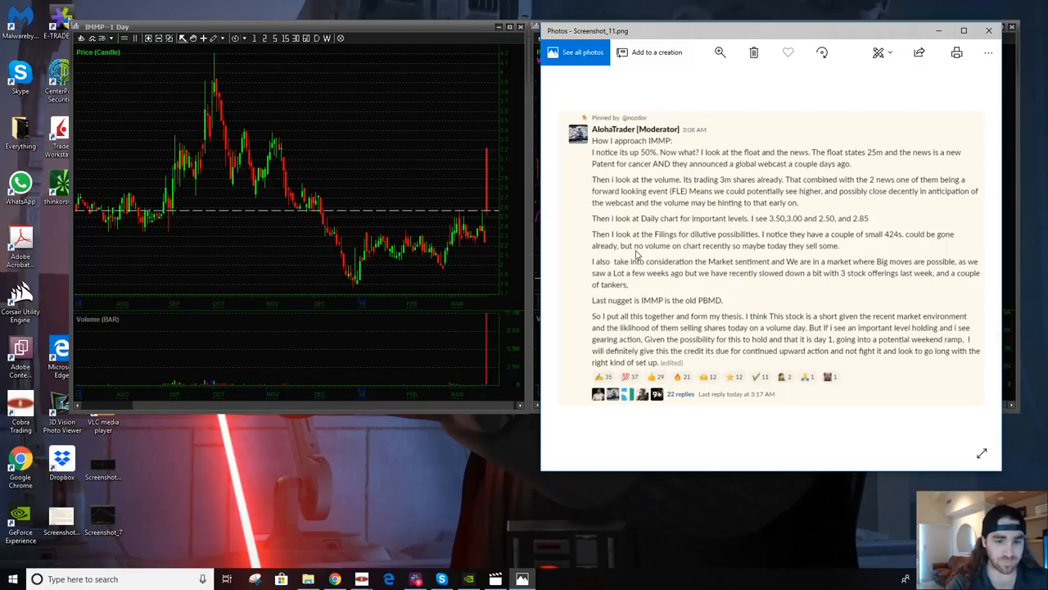
mouse_move(344, 294)
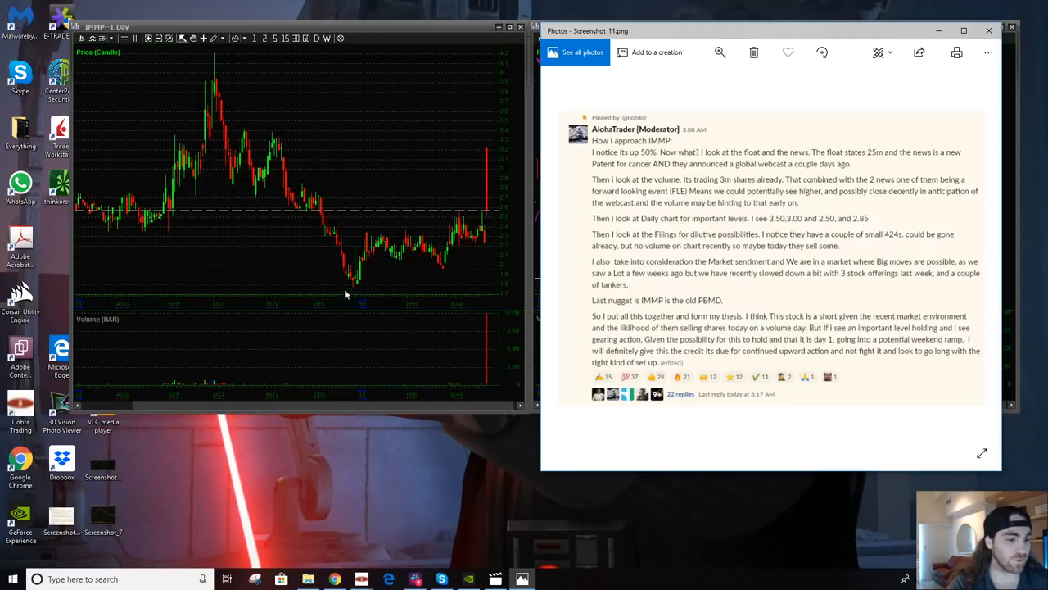
mouse_move(424, 380)
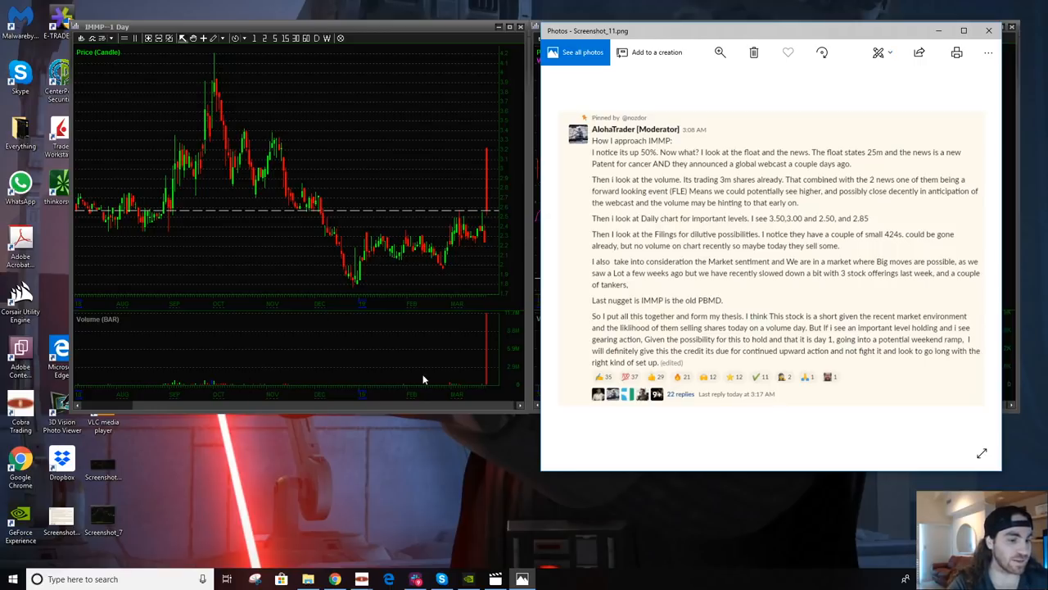
mouse_move(324, 377)
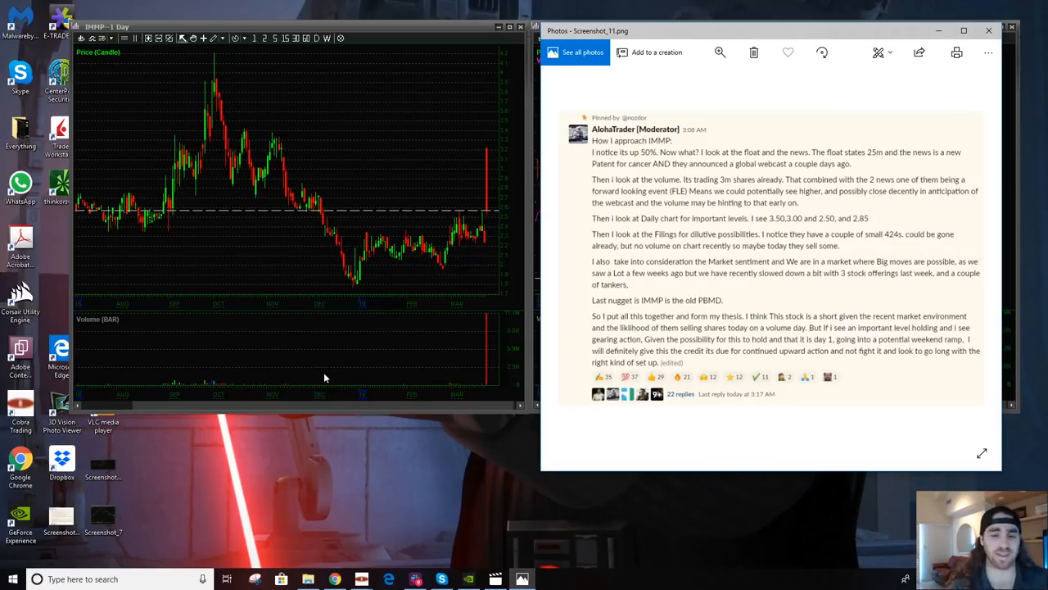
mouse_move(606, 275)
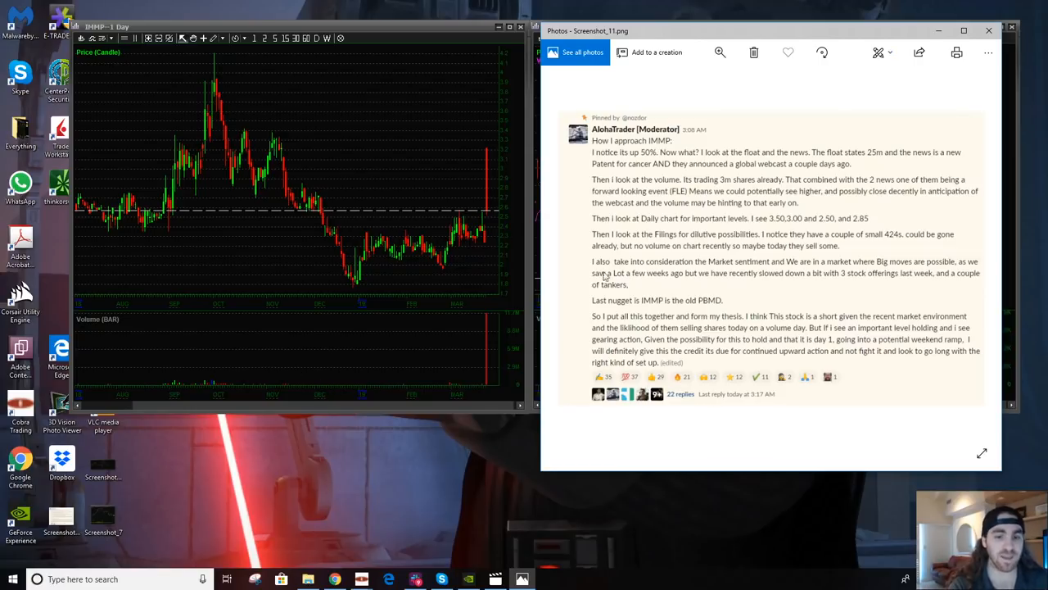
mouse_move(696, 259)
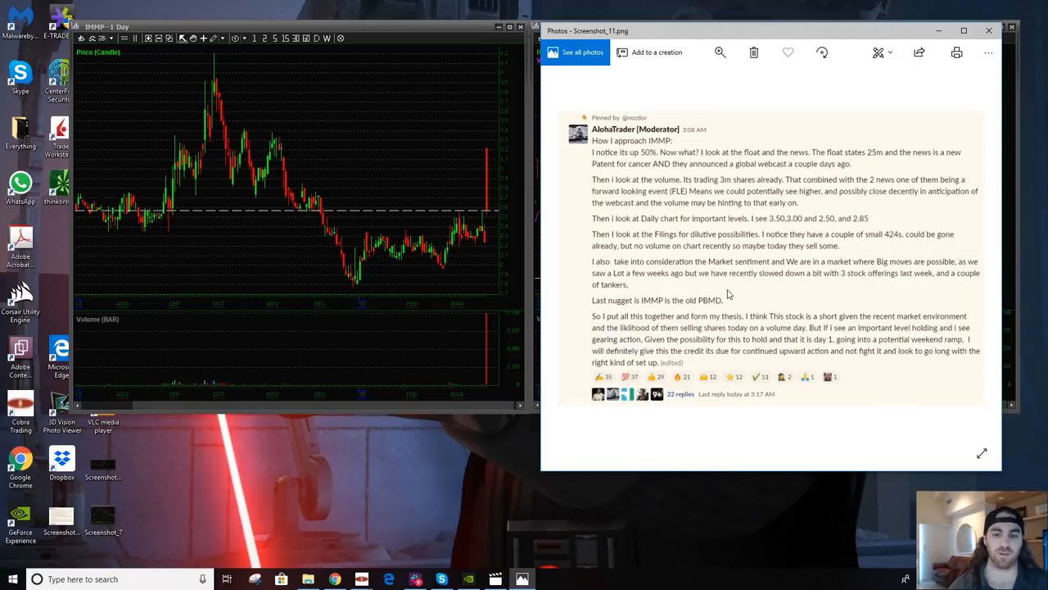
mouse_move(722, 259)
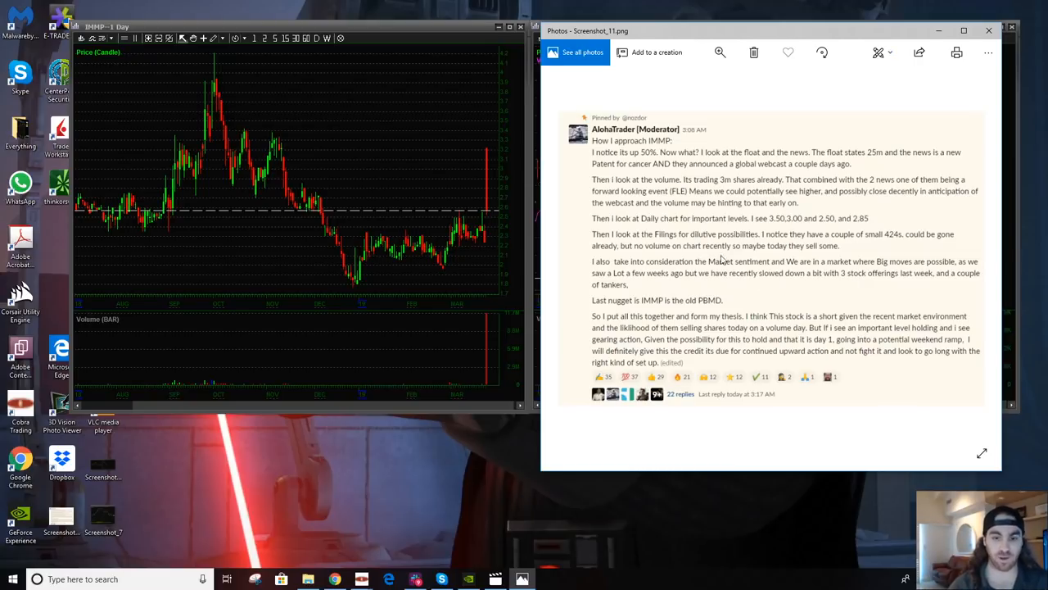
mouse_move(745, 285)
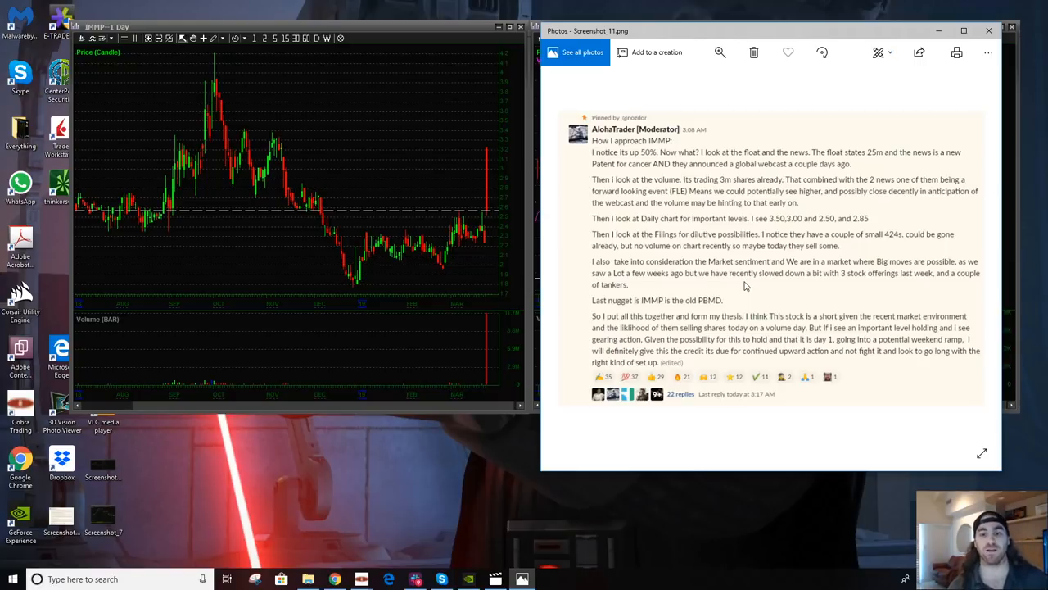
mouse_move(894, 265)
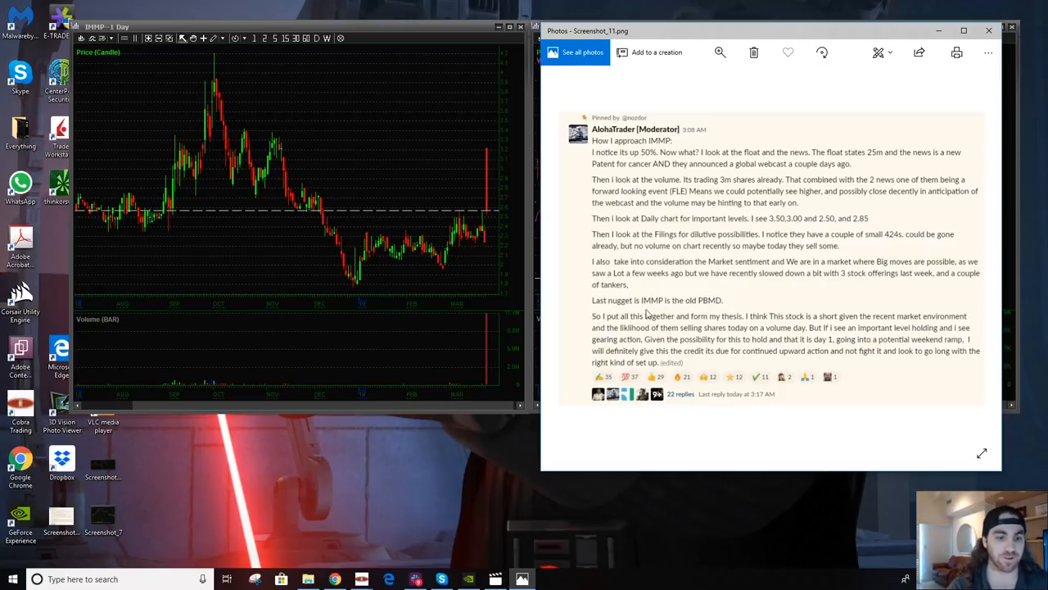
mouse_move(706, 308)
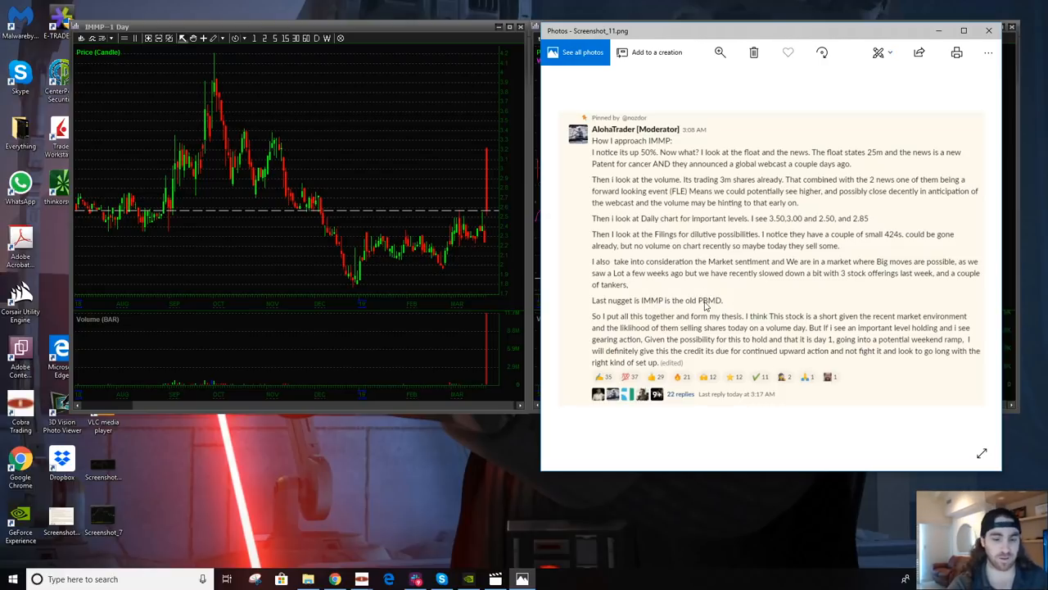
mouse_move(646, 337)
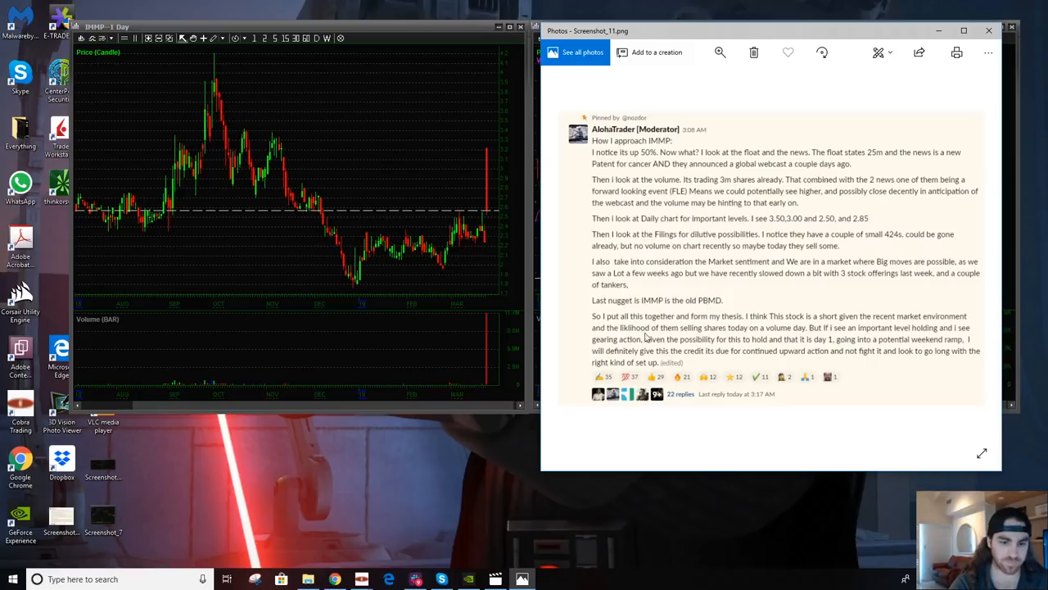
mouse_move(827, 357)
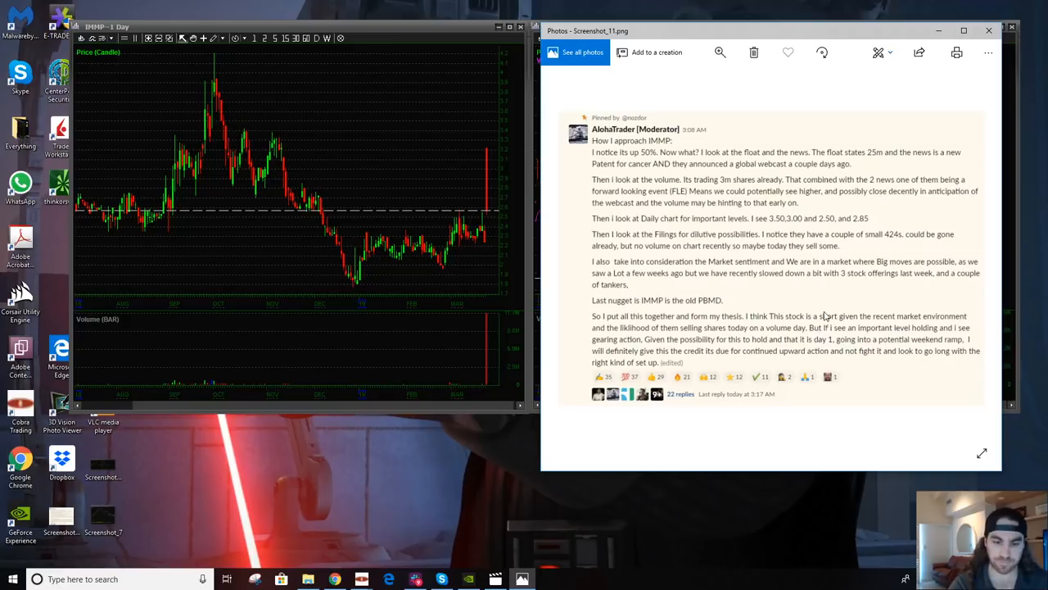
mouse_move(665, 282)
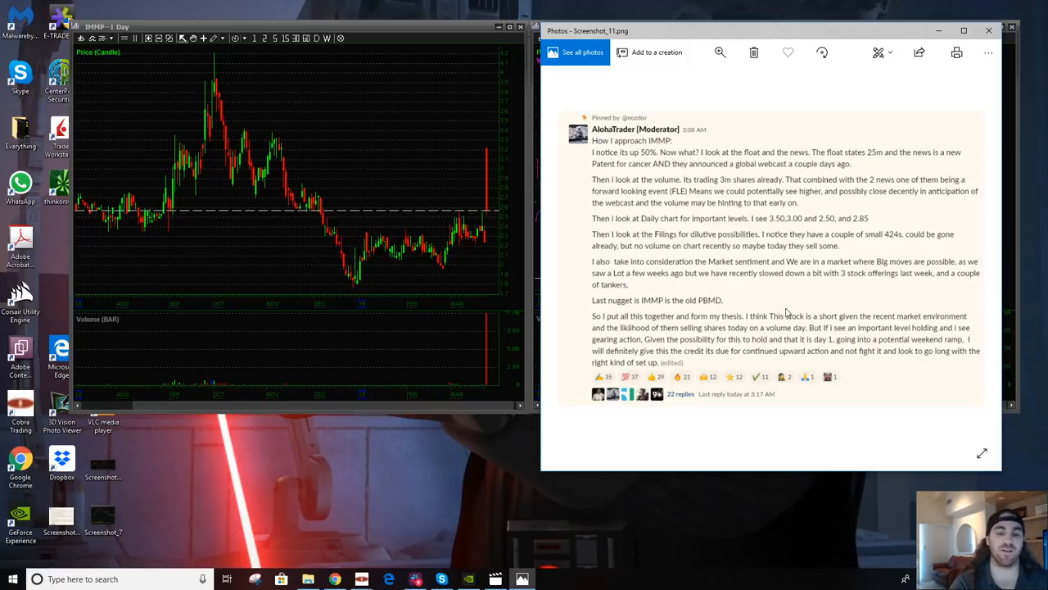
mouse_move(727, 342)
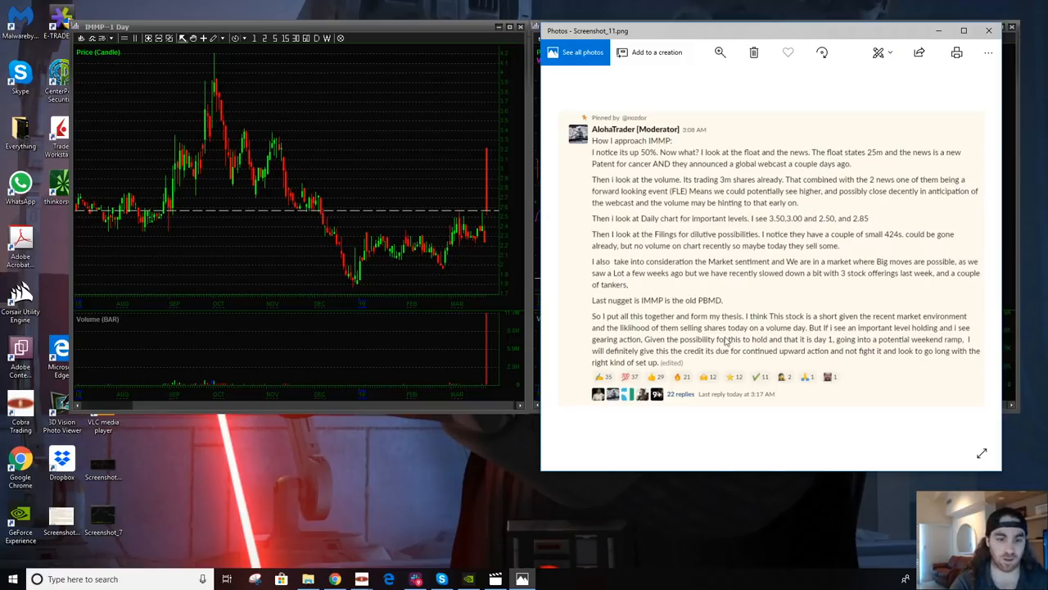
mouse_move(777, 272)
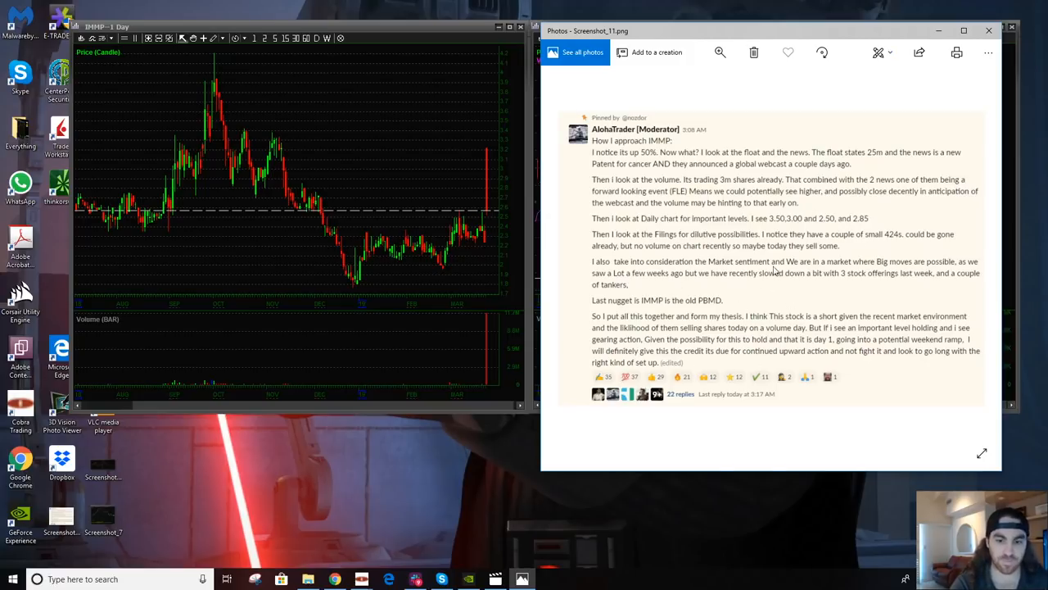